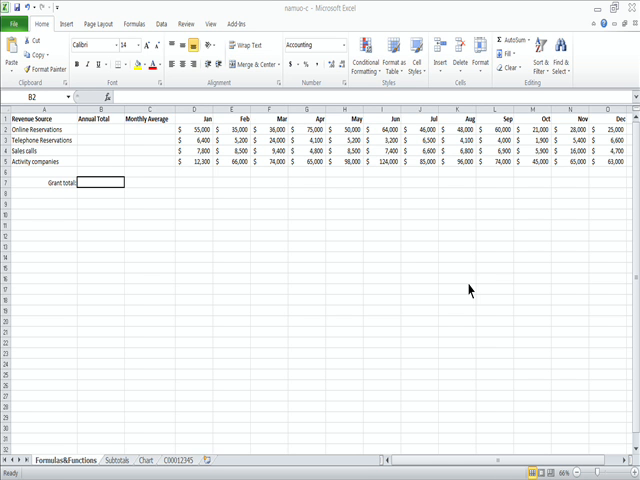
- Enter =SUM(D2:O2) in B2, giving Online Reservations an annual total of $543,000.00
click(100, 130)
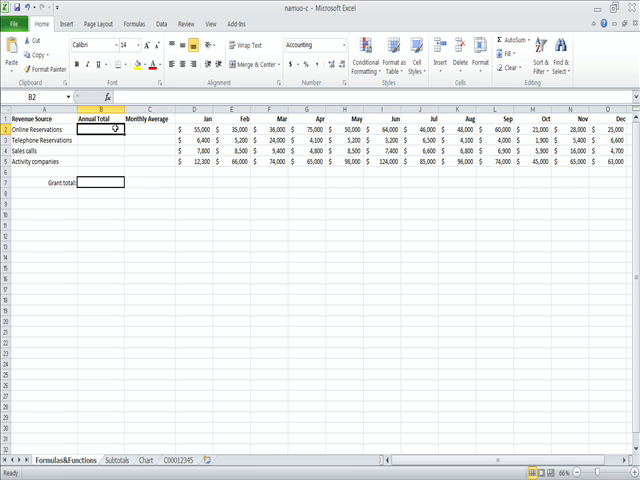
text(=D2+)
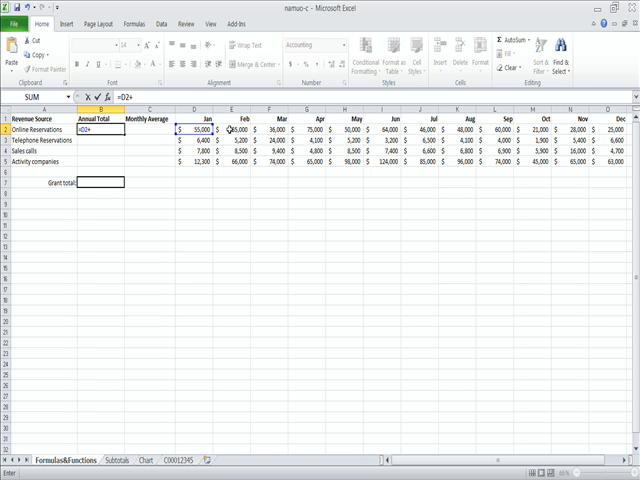
click(237, 129)
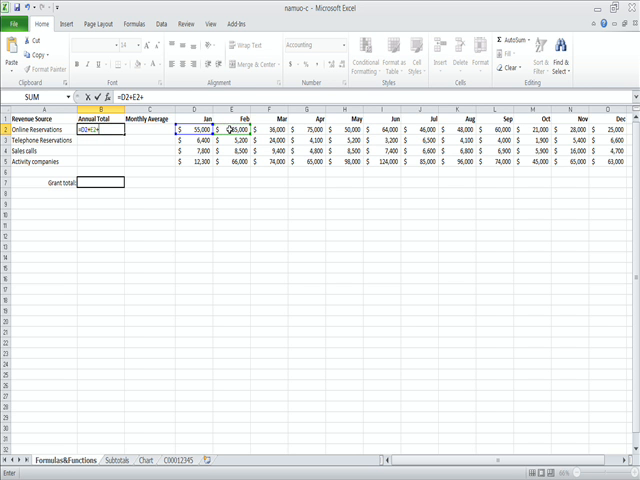
click(265, 131)
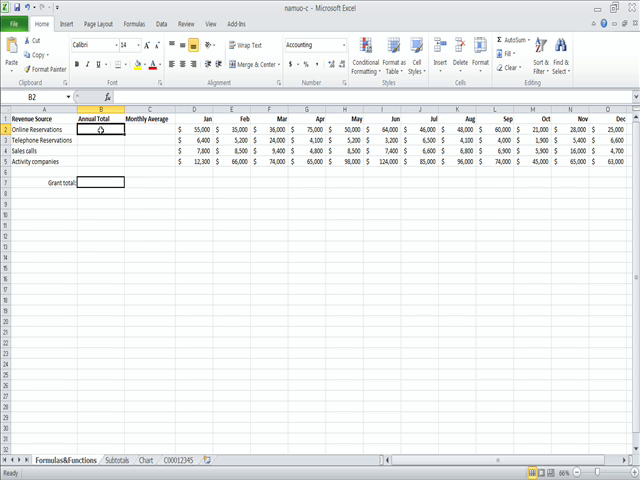
text(=sum)
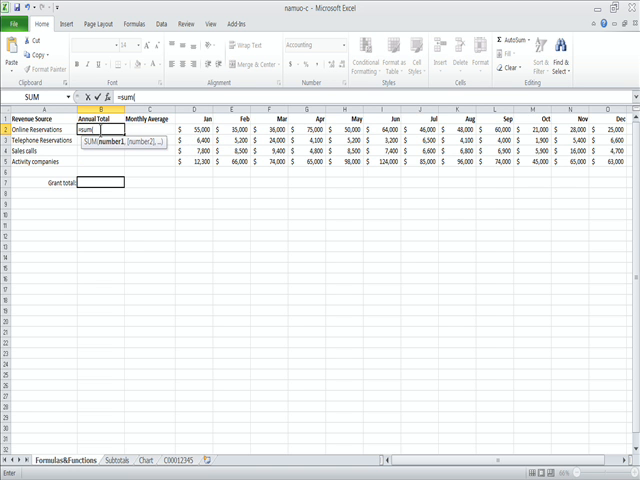
text((d2:)
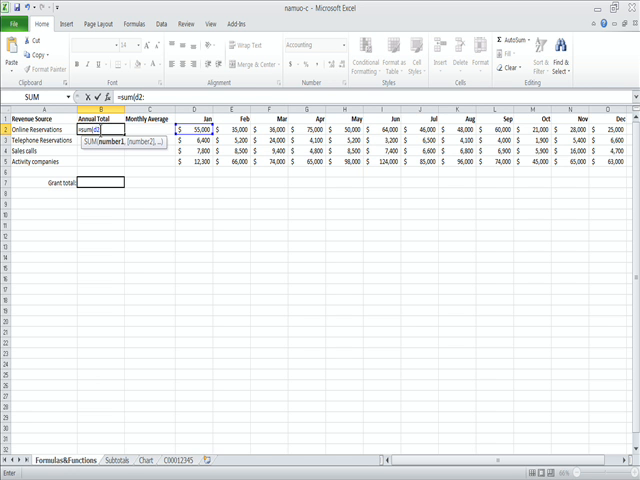
text(o)
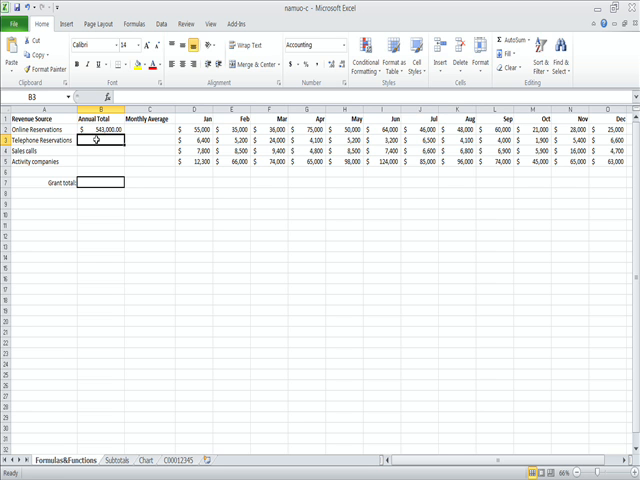
- Enter =SUM(D3:O3) in B3, giving Telephone Reservations $76,600.00
text(=sum()
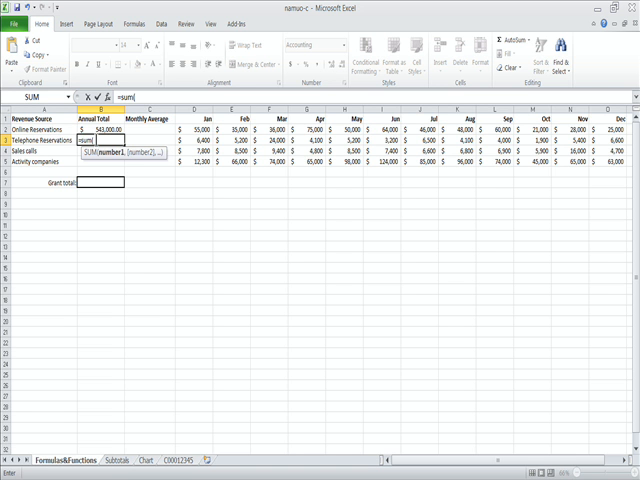
text(d)
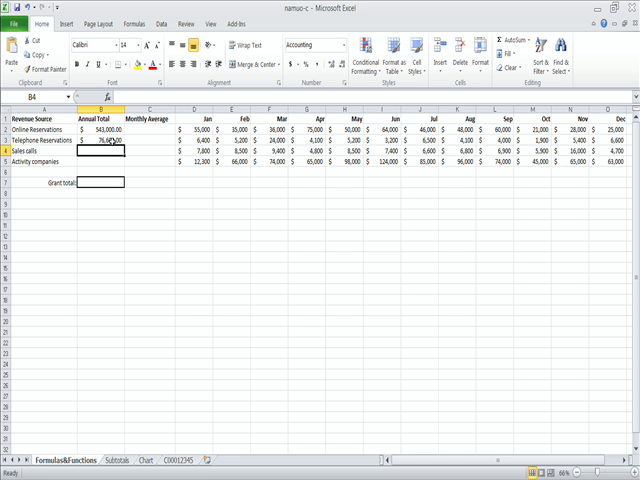
- Total Sales calls ($93,300.00) and Activity companies ($867,300.00) with SUM formulas in B4 and B5
click(103, 141)
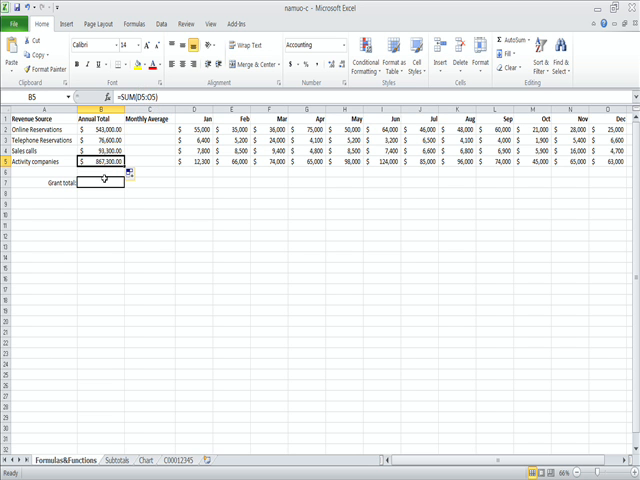
click(102, 183)
text(=)
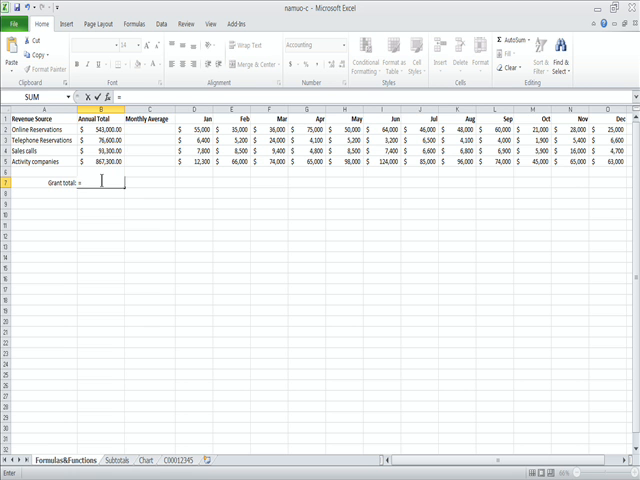
- Enter =SUM(B2:B5) in B7 for a Grant total of $1,580,200.00
text(s)
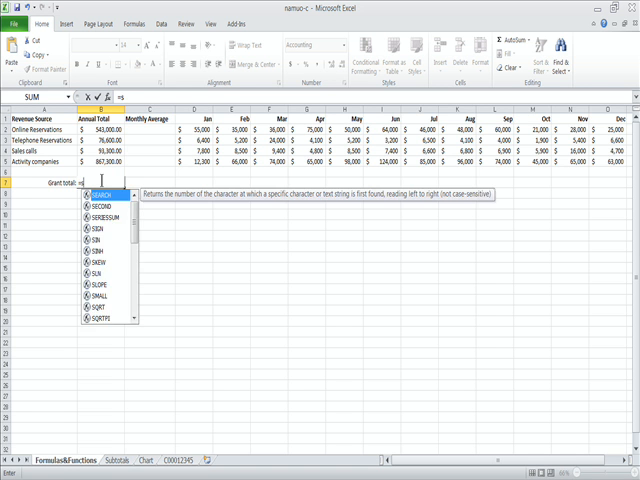
text(um)
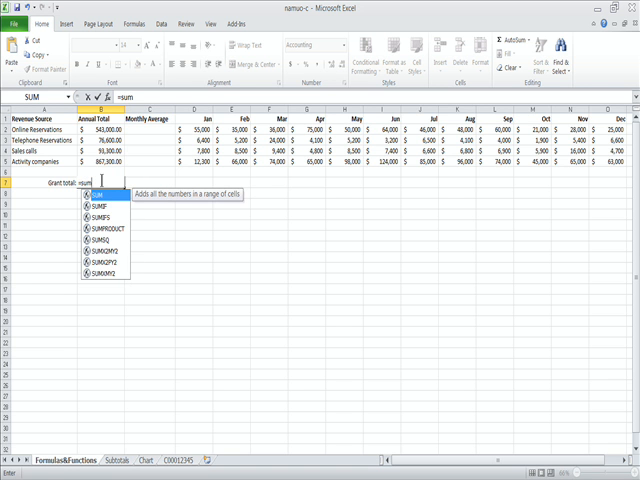
text(()
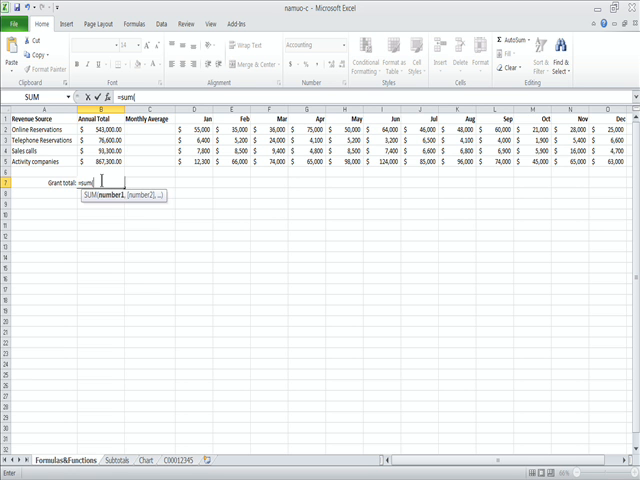
click(103, 130)
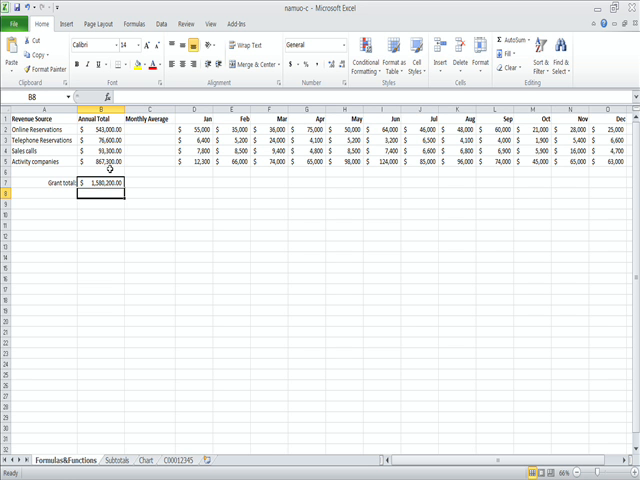
mouse_move(146, 132)
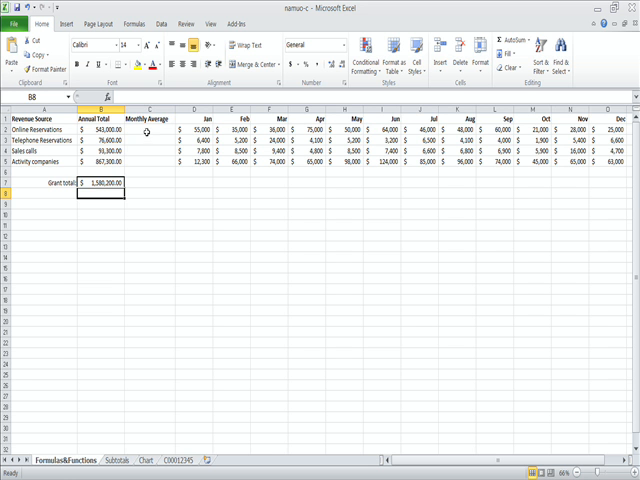
- Enter =AVERAGE(D2:O2) in C2 for a $45,250 monthly average, then check the formula
click(148, 121)
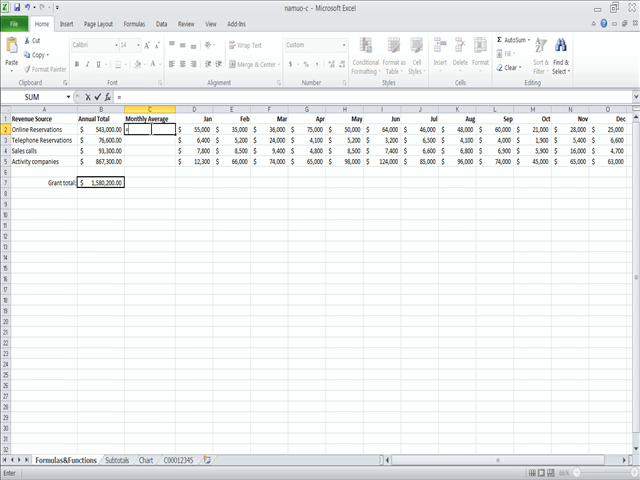
text(=average)
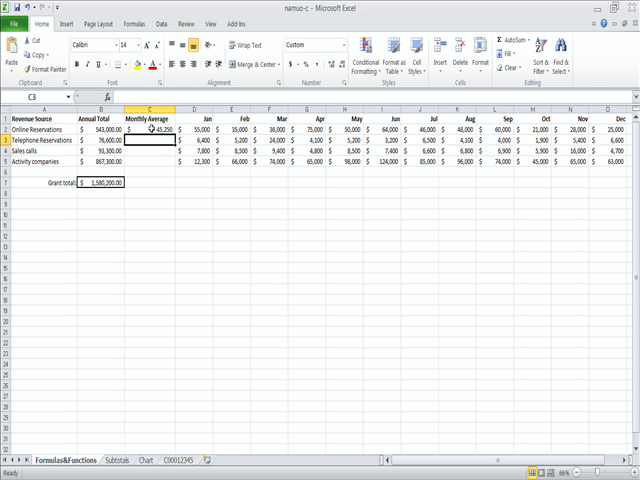
click(147, 132)
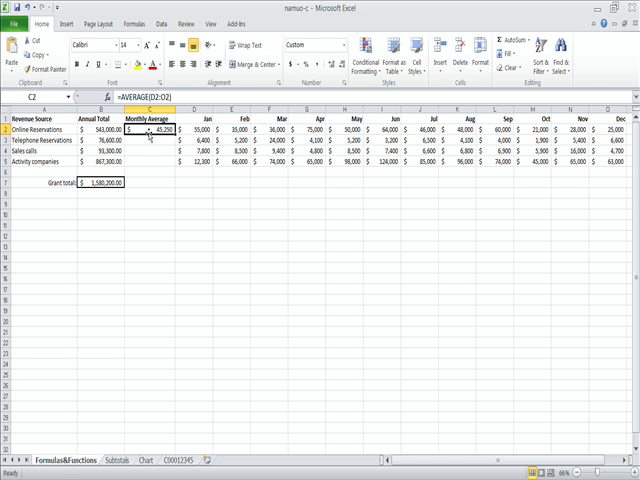